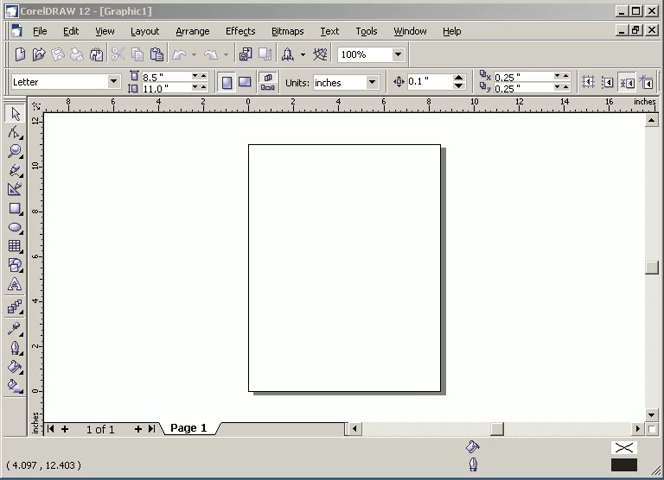
pyautogui.moveTo(571, 341)
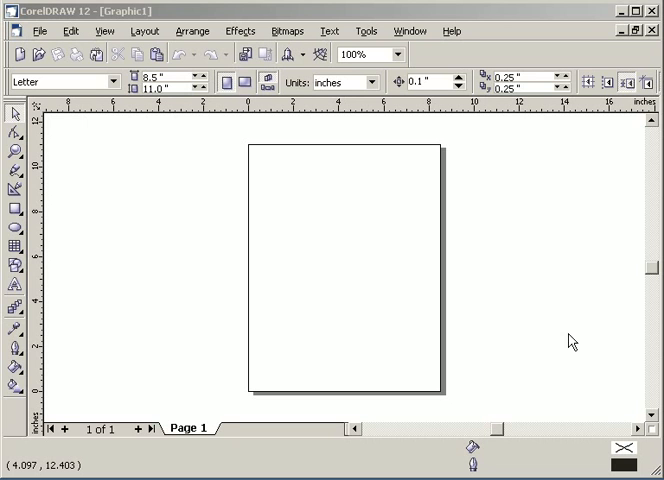
pyautogui.moveTo(519, 212)
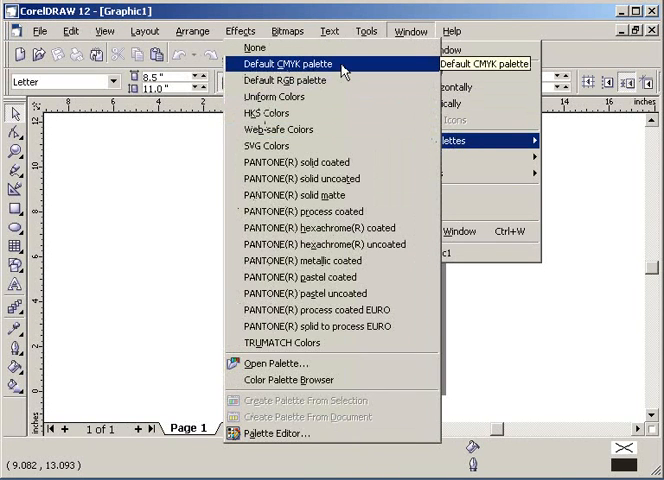
# Step: Dock the default CMYK palette and bring up the palette list for a second palette
pyautogui.click(287, 63)
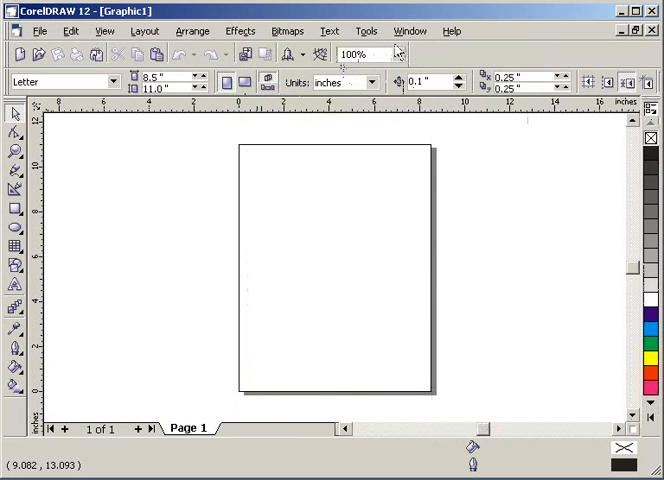
pyautogui.click(411, 31)
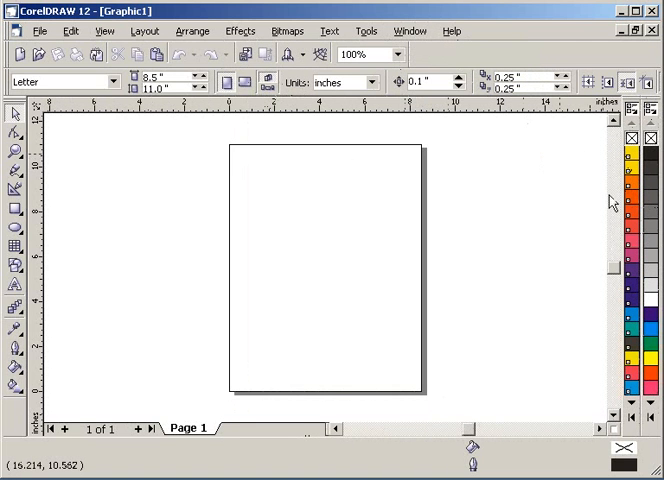
pyautogui.moveTo(627, 395)
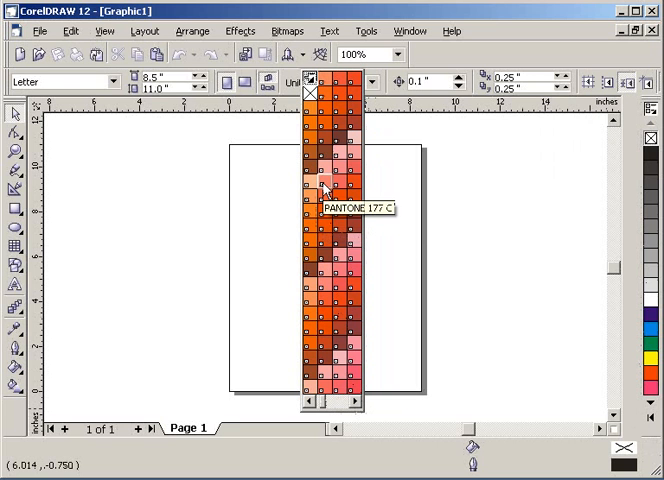
pyautogui.moveTo(567, 231)
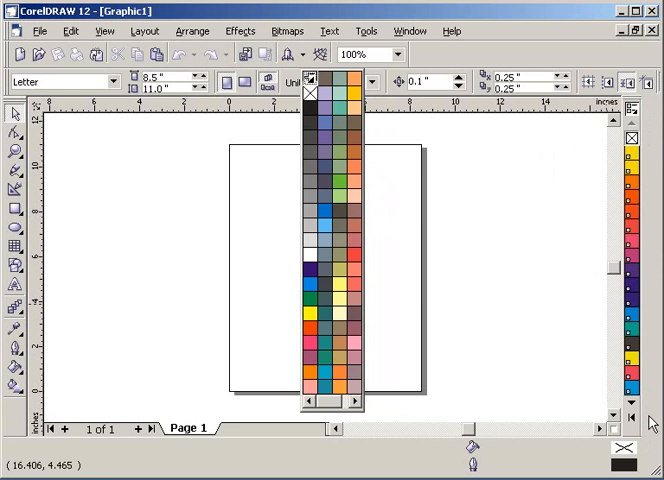
pyautogui.moveTo(355, 404)
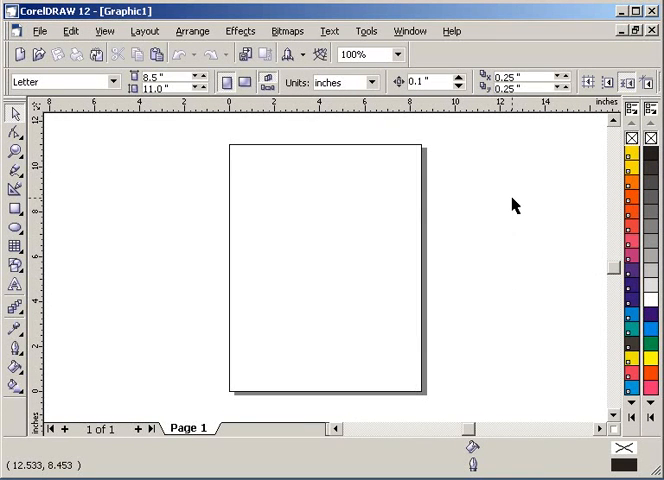
pyautogui.moveTo(634, 126)
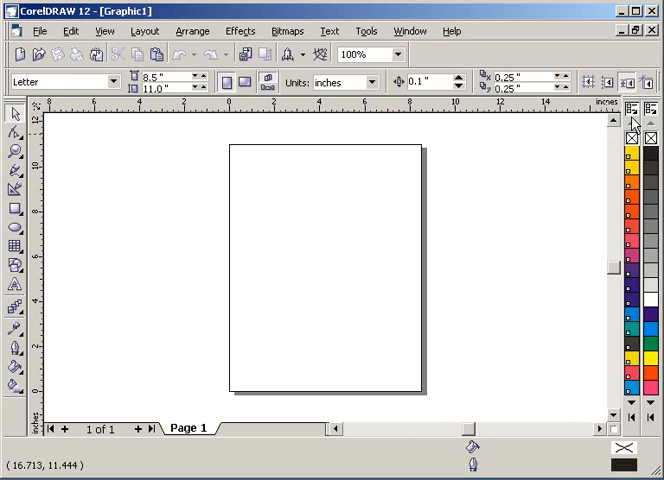
pyautogui.moveTo(634, 122)
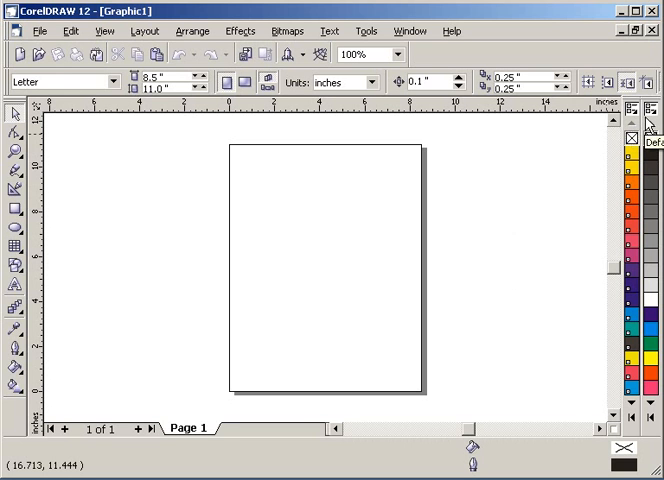
pyautogui.moveTo(590, 140)
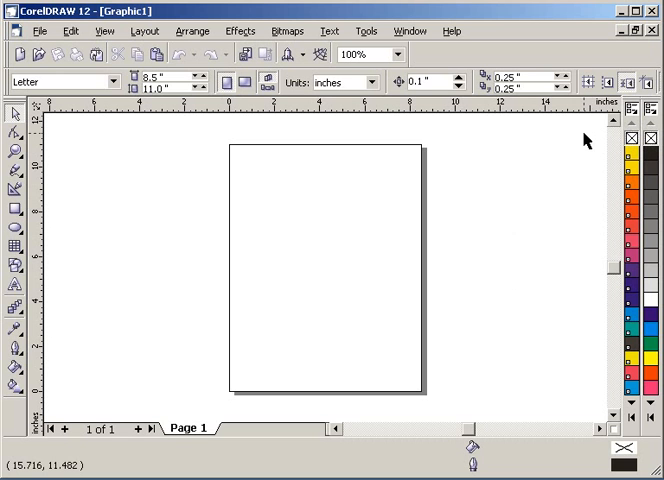
pyautogui.moveTo(446, 97)
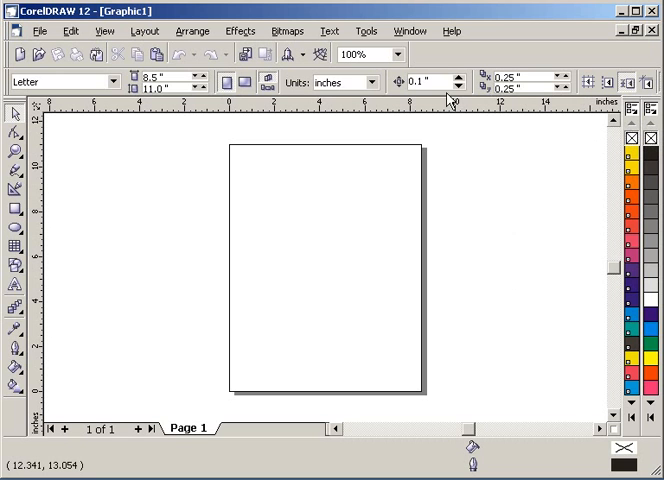
# Step: Browse the Scrapbook's Mascots clip art and drag a color Spartan onto the letter page
pyautogui.click(424, 31)
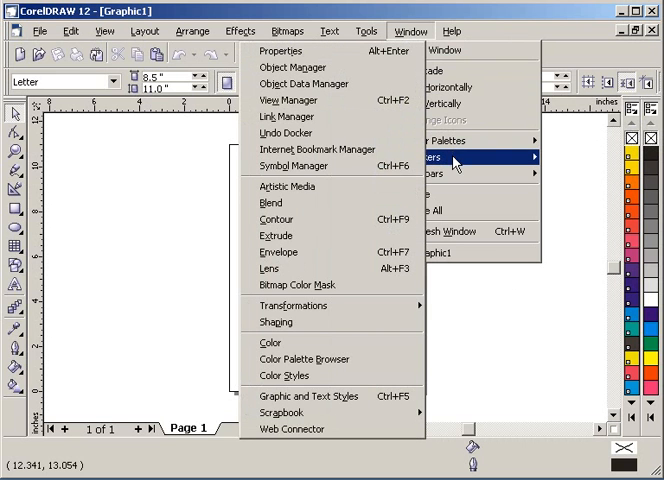
pyautogui.moveTo(310, 418)
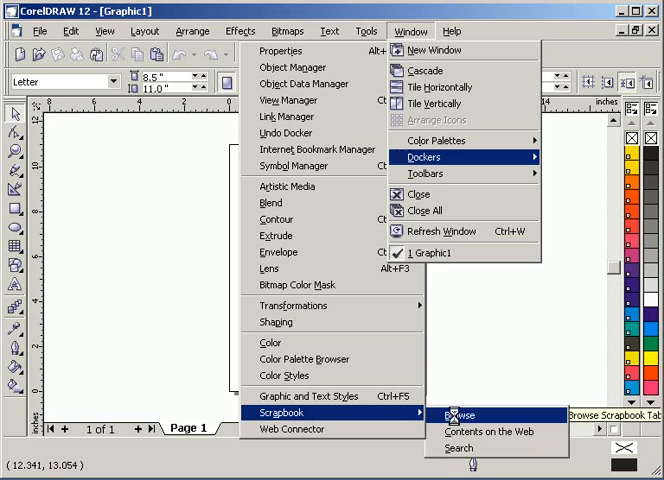
pyautogui.click(459, 416)
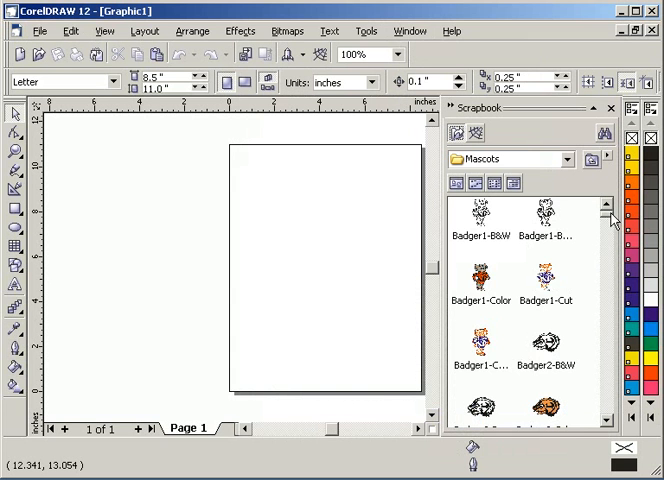
pyautogui.scroll(-3)
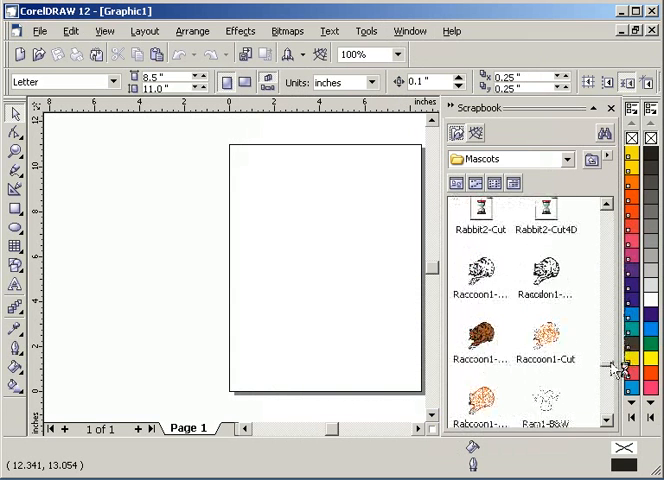
pyautogui.scroll(-3)
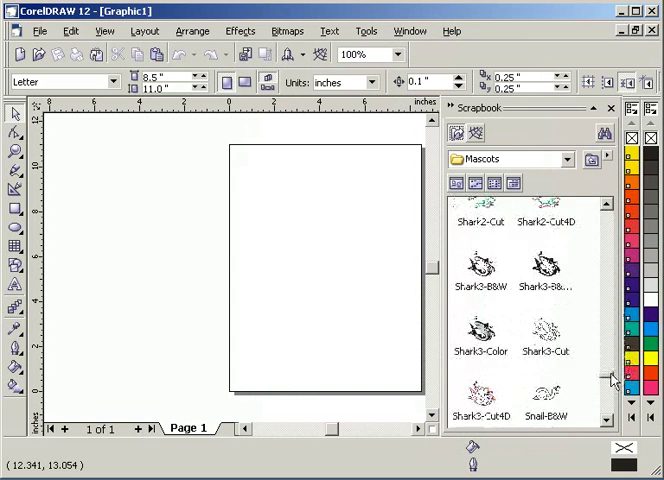
pyautogui.scroll(-3)
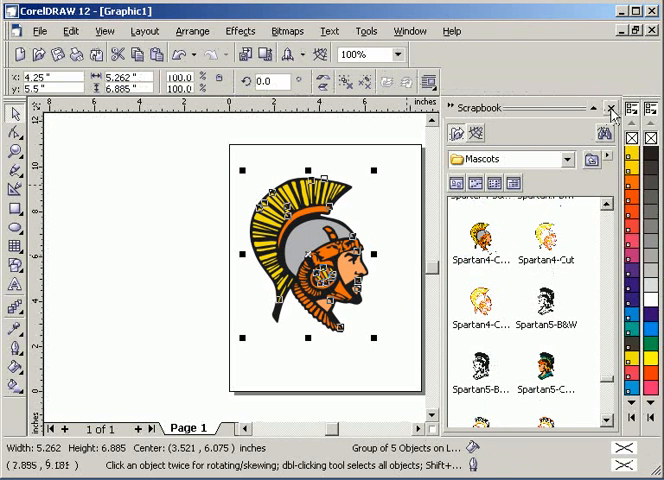
pyautogui.click(605, 108)
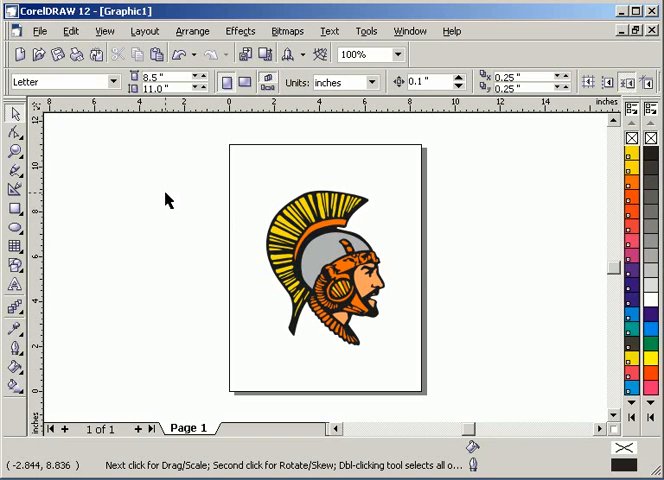
# Step: Select the yellow crest subgroup inside the Spartan mascot
pyautogui.click(330, 275)
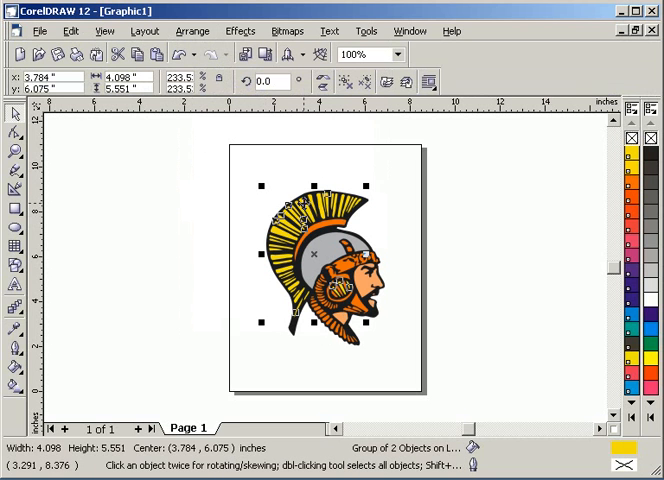
pyautogui.moveTo(566, 384)
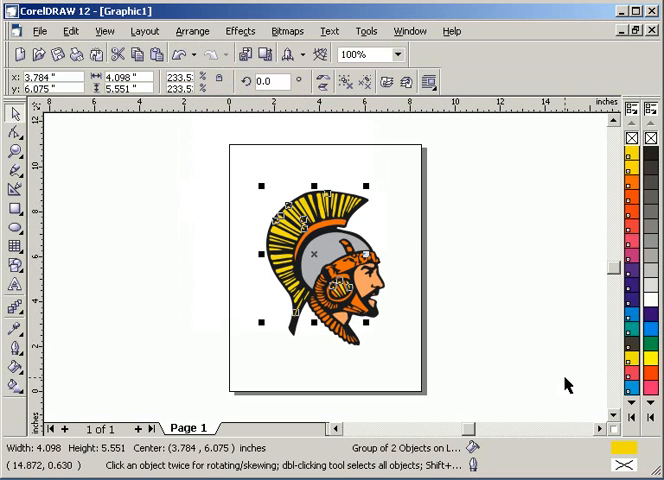
pyautogui.moveTo(563, 384)
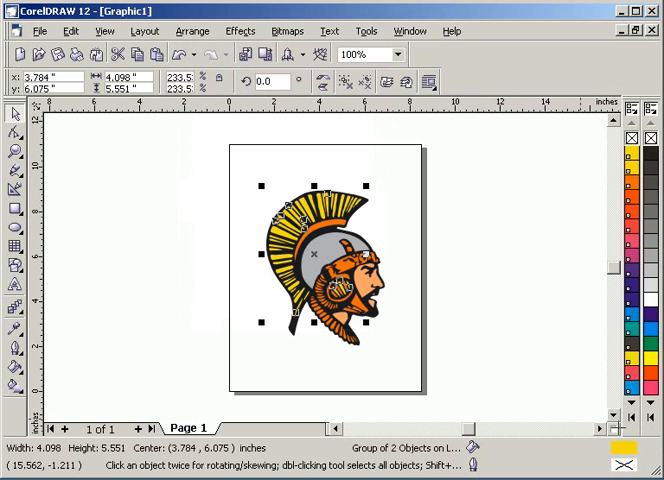
pyautogui.moveTo(625, 460)
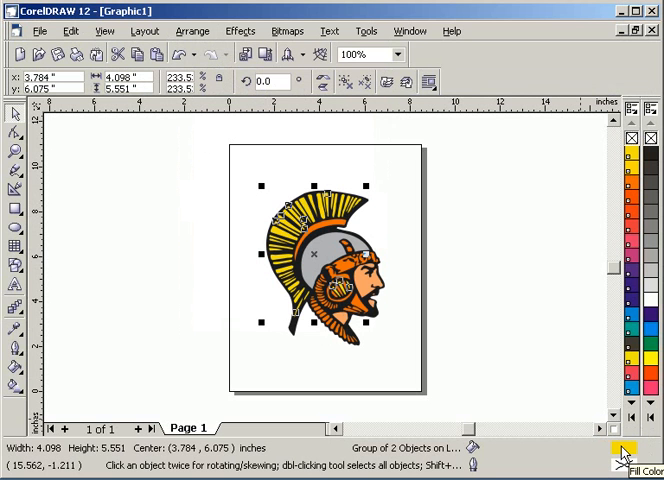
# Step: Fill the crest with PANTONE 2925 C from the PANTONE solid coated palette
pyautogui.click(615, 452)
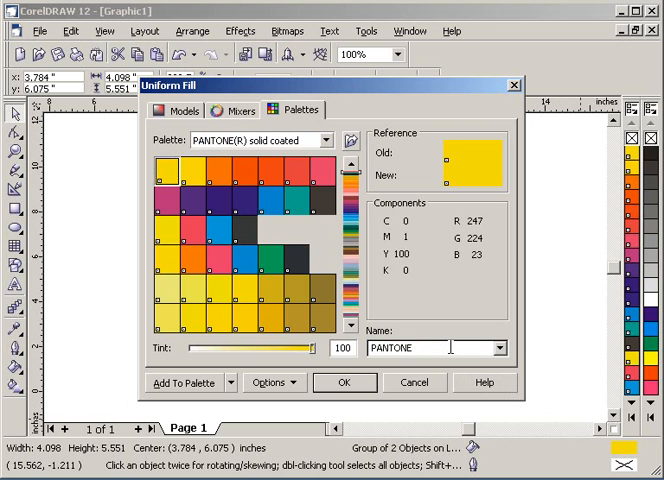
pyautogui.click(162, 188)
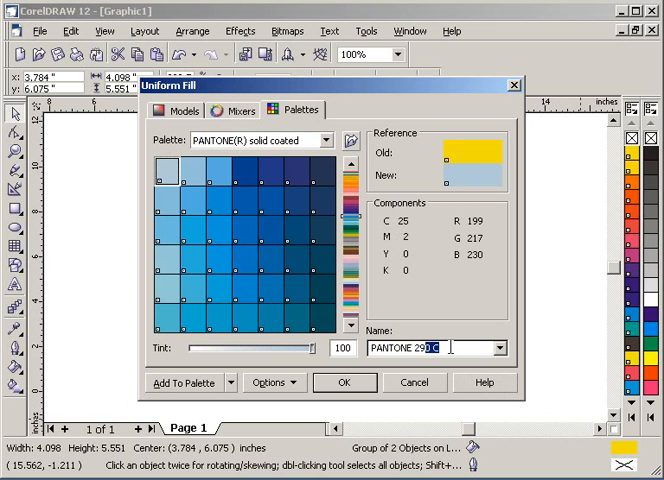
pyautogui.click(208, 211)
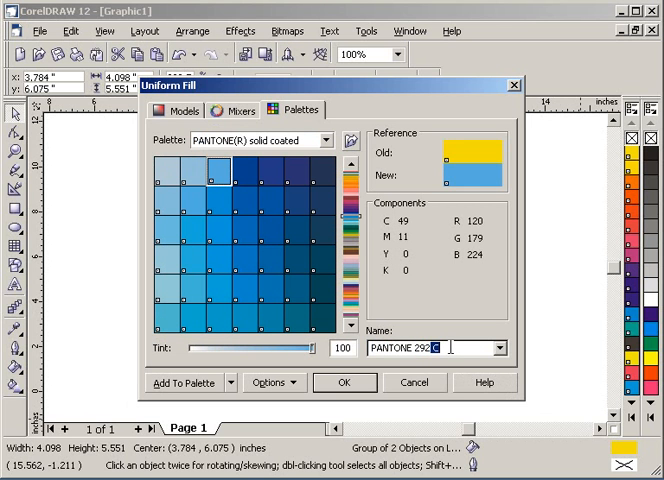
pyautogui.click(222, 201)
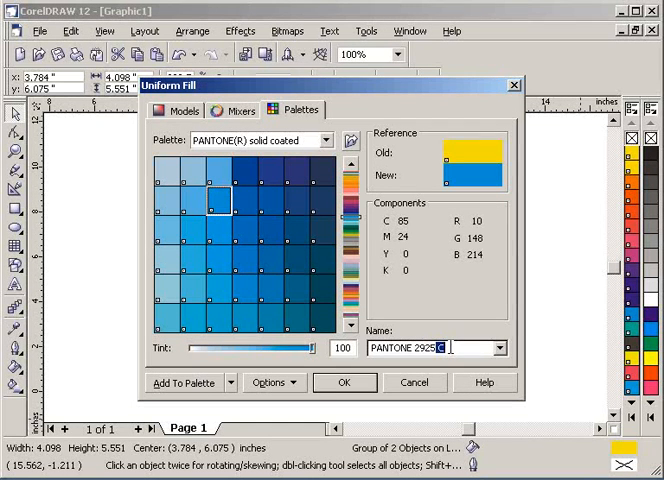
pyautogui.moveTo(490, 195)
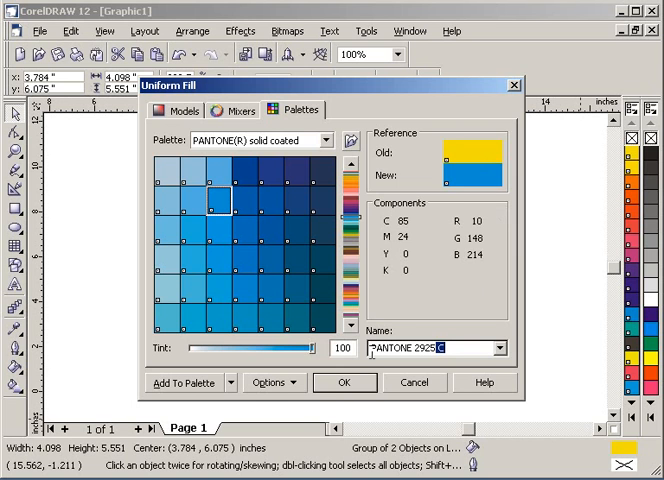
pyautogui.click(344, 382)
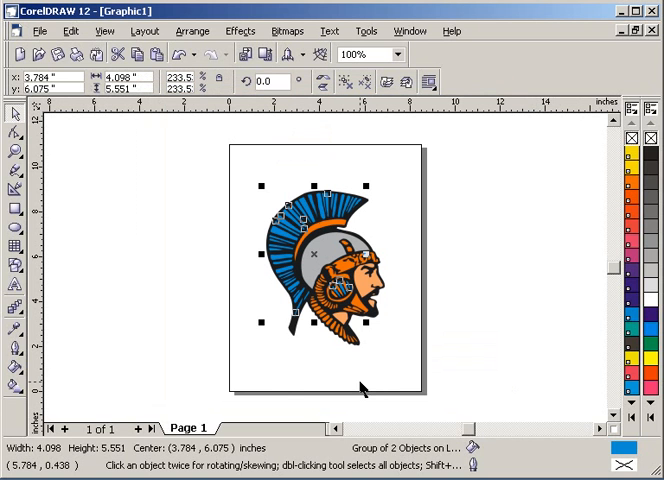
pyautogui.moveTo(213, 228)
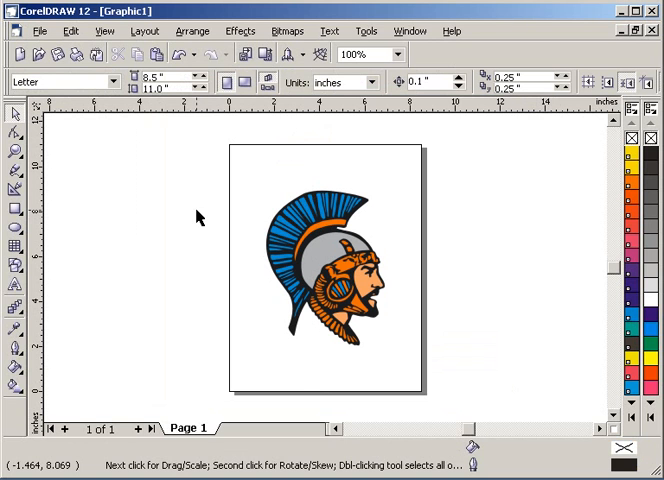
pyautogui.click(340, 270)
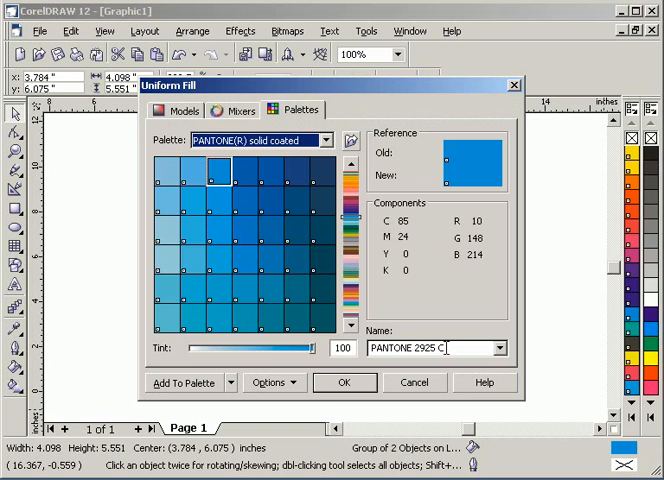
pyautogui.click(344, 382)
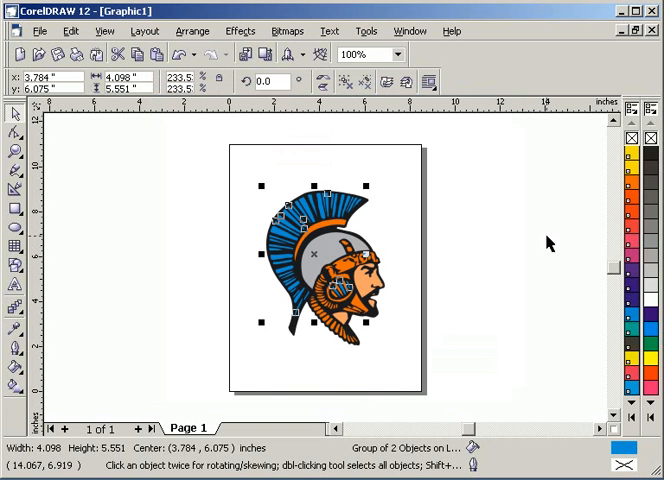
pyautogui.click(198, 184)
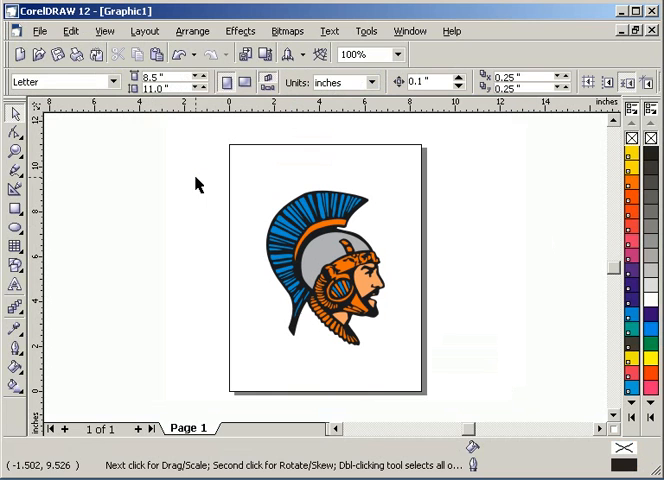
pyautogui.moveTo(175, 224)
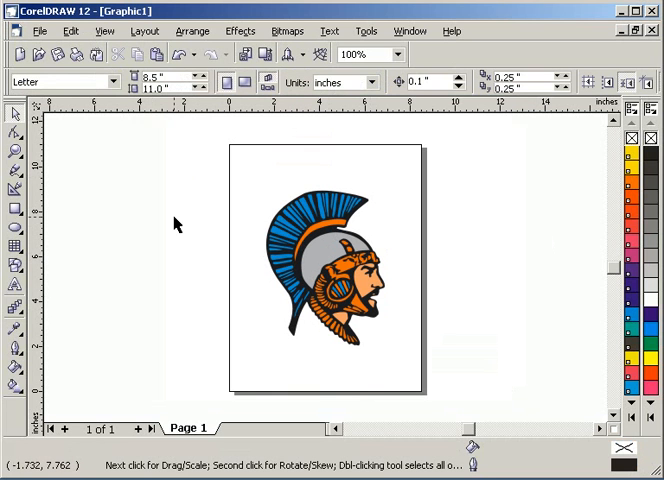
pyautogui.moveTo(135, 145)
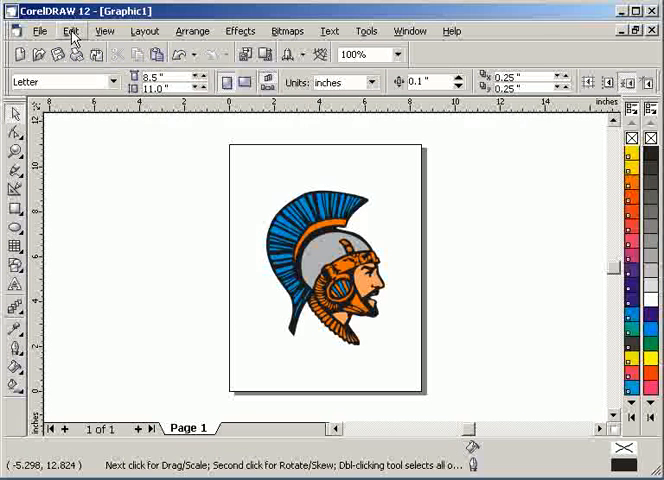
# Step: Select the mascot's five objects using Edit > Select All > Objects
pyautogui.click(68, 30)
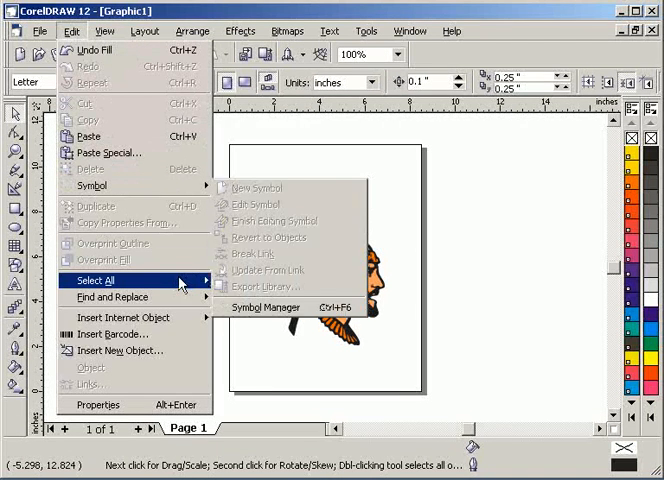
pyautogui.click(97, 280)
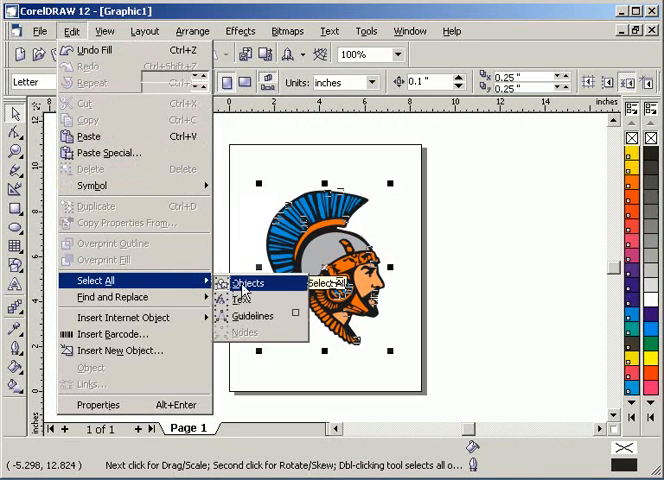
pyautogui.click(248, 283)
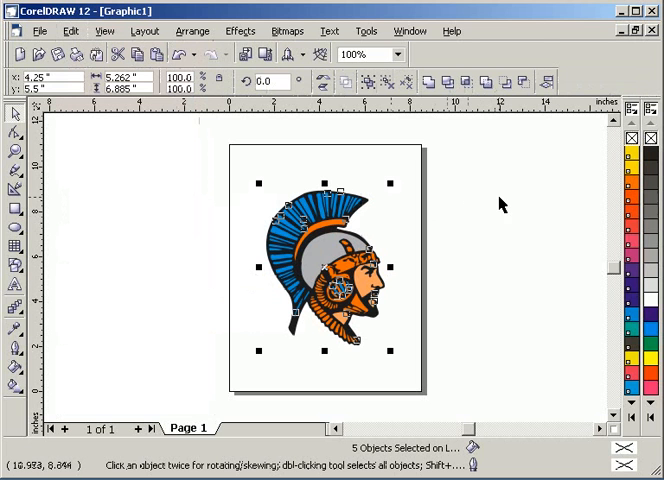
pyautogui.click(413, 30)
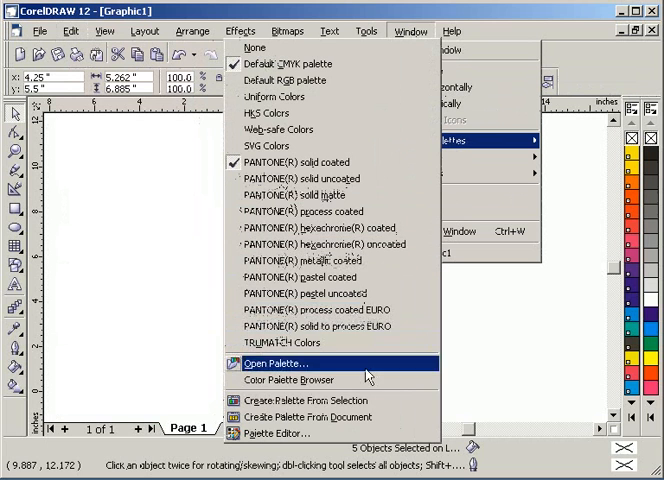
pyautogui.moveTo(300, 400)
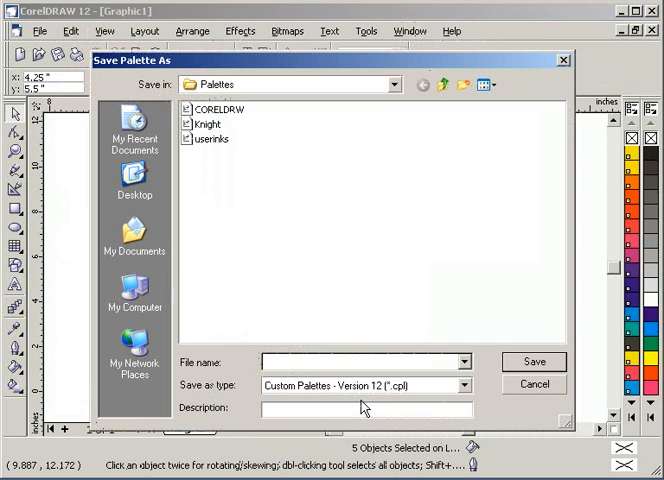
# Step: Save the selection's colors as the Knight palette, replacing the existing Knight file
pyautogui.click(204, 124)
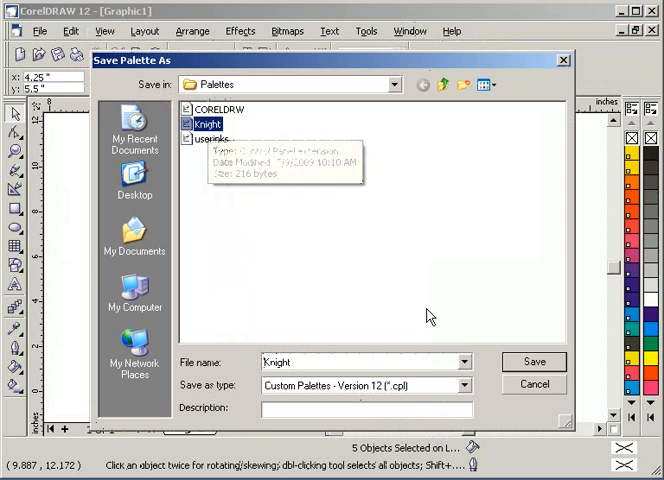
pyautogui.click(534, 361)
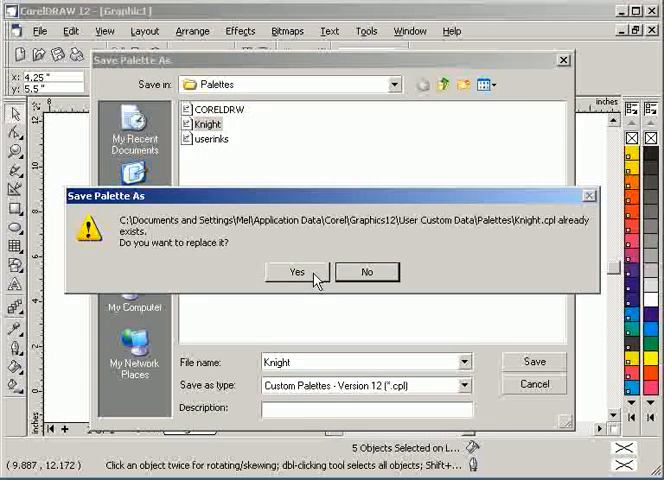
pyautogui.click(296, 272)
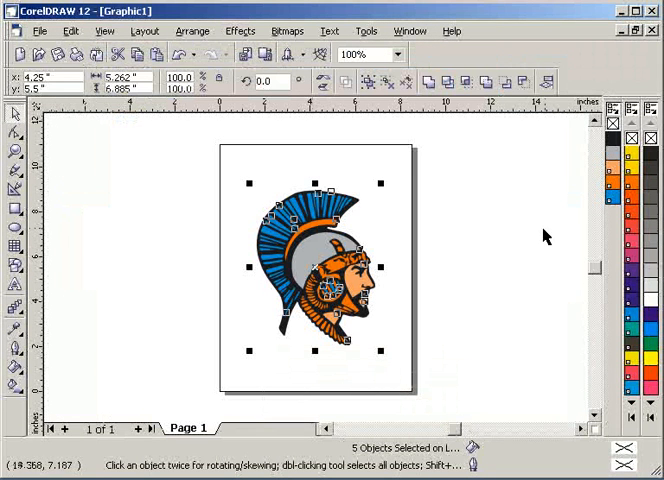
pyautogui.moveTo(607, 237)
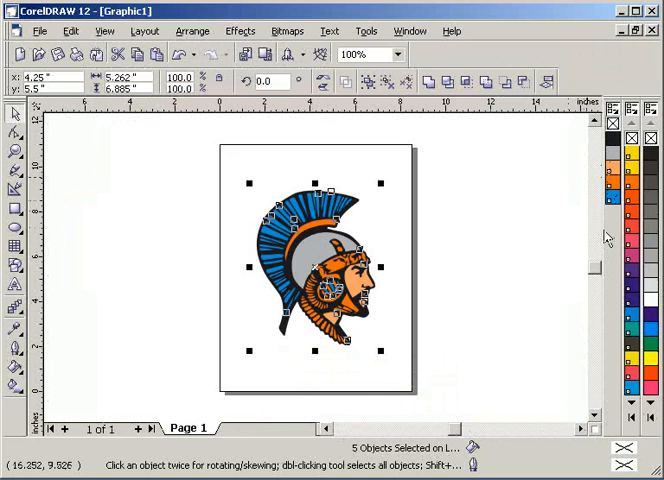
pyautogui.moveTo(372, 262)
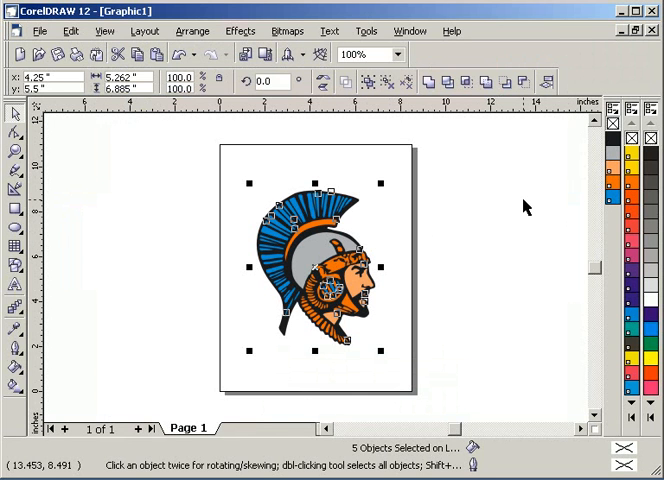
pyautogui.moveTo(602, 138)
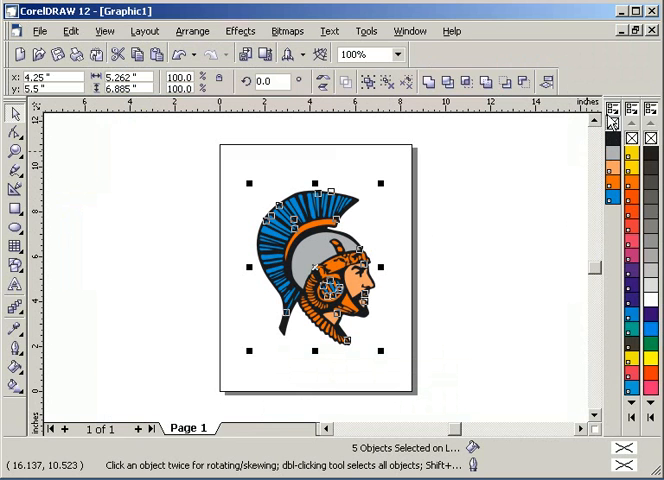
pyautogui.moveTo(615, 123)
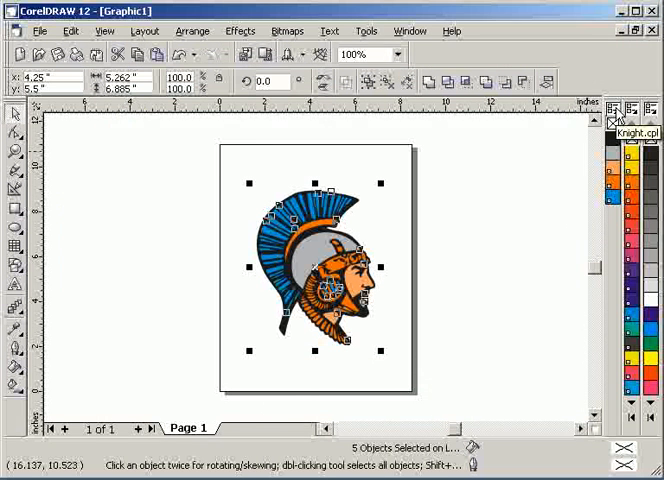